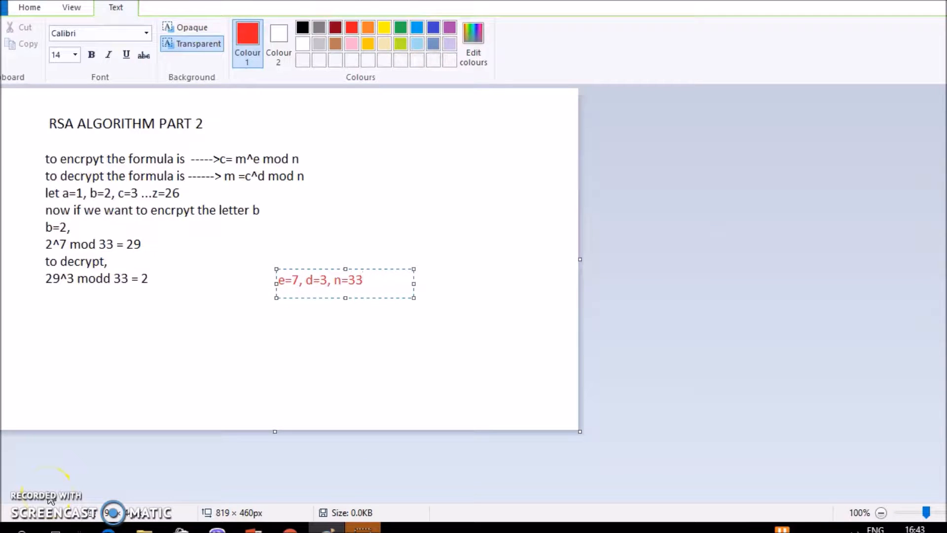
left_click(363, 279)
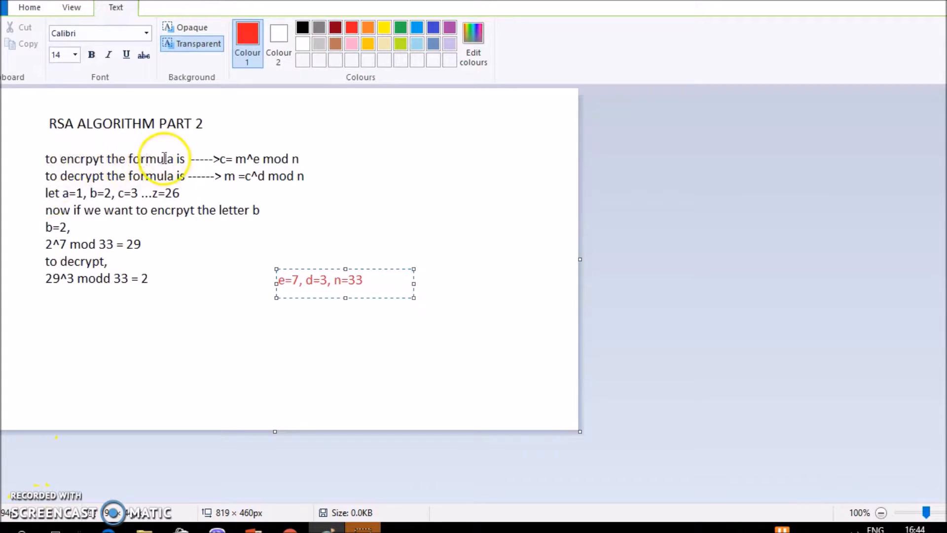
mouse_move(228, 152)
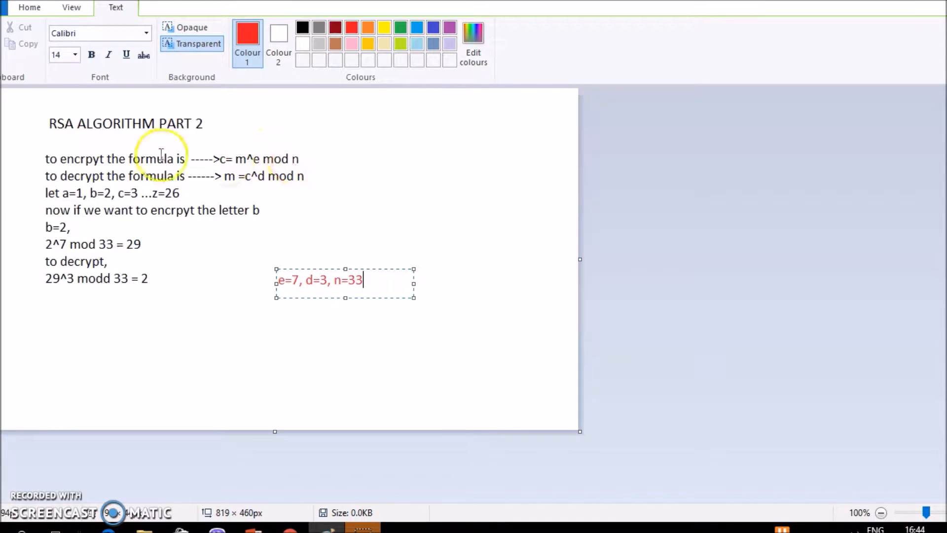
mouse_move(244, 188)
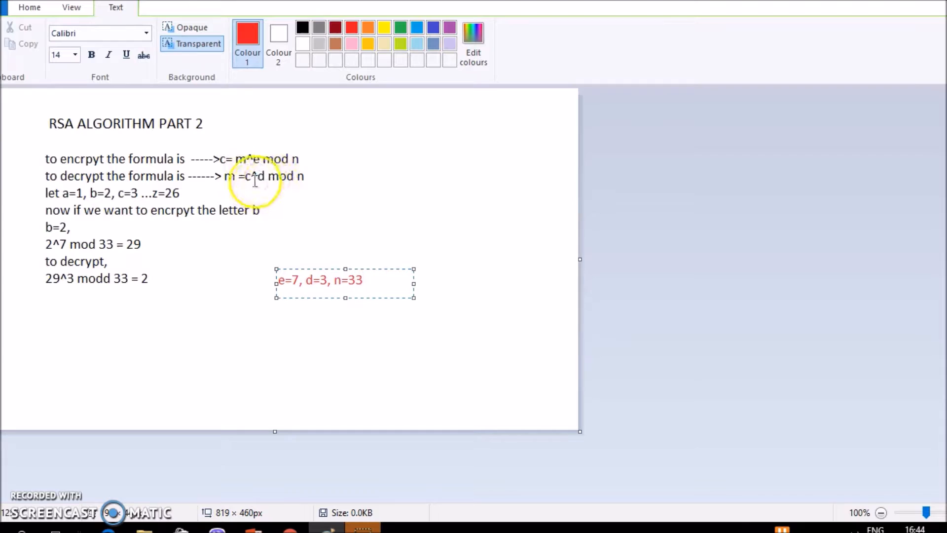
mouse_move(293, 182)
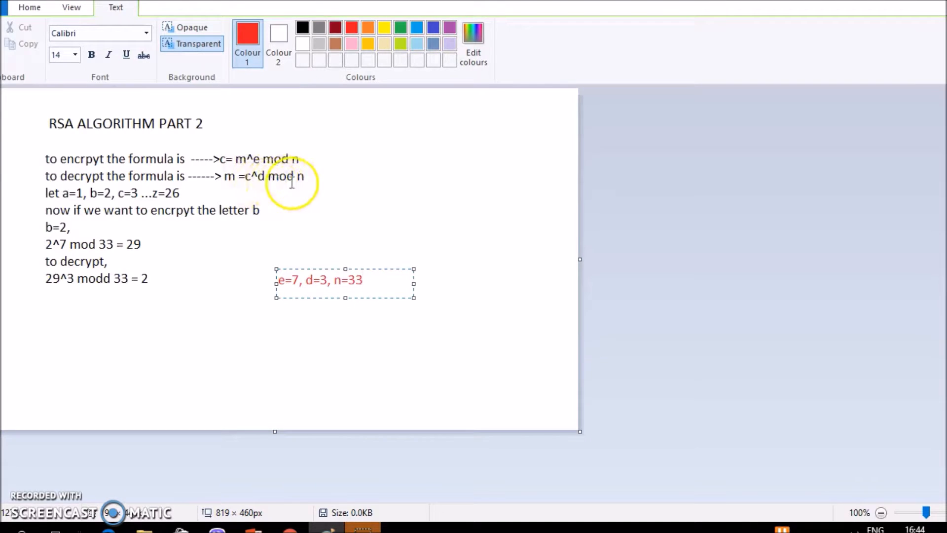
mouse_move(151, 196)
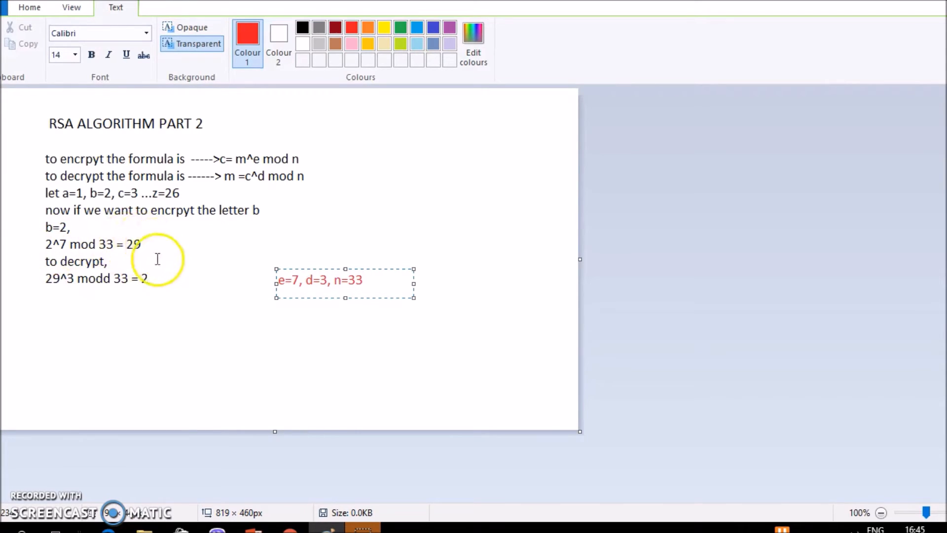
mouse_move(109, 227)
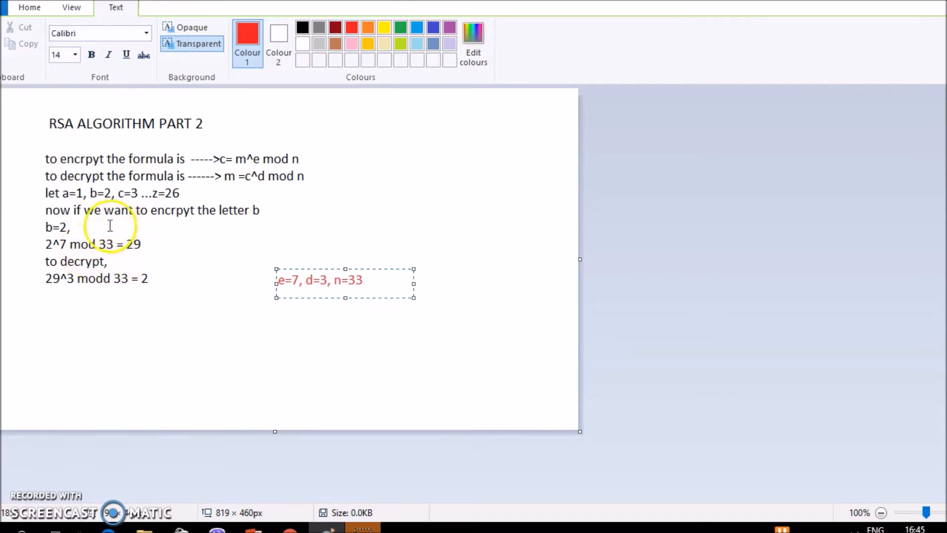